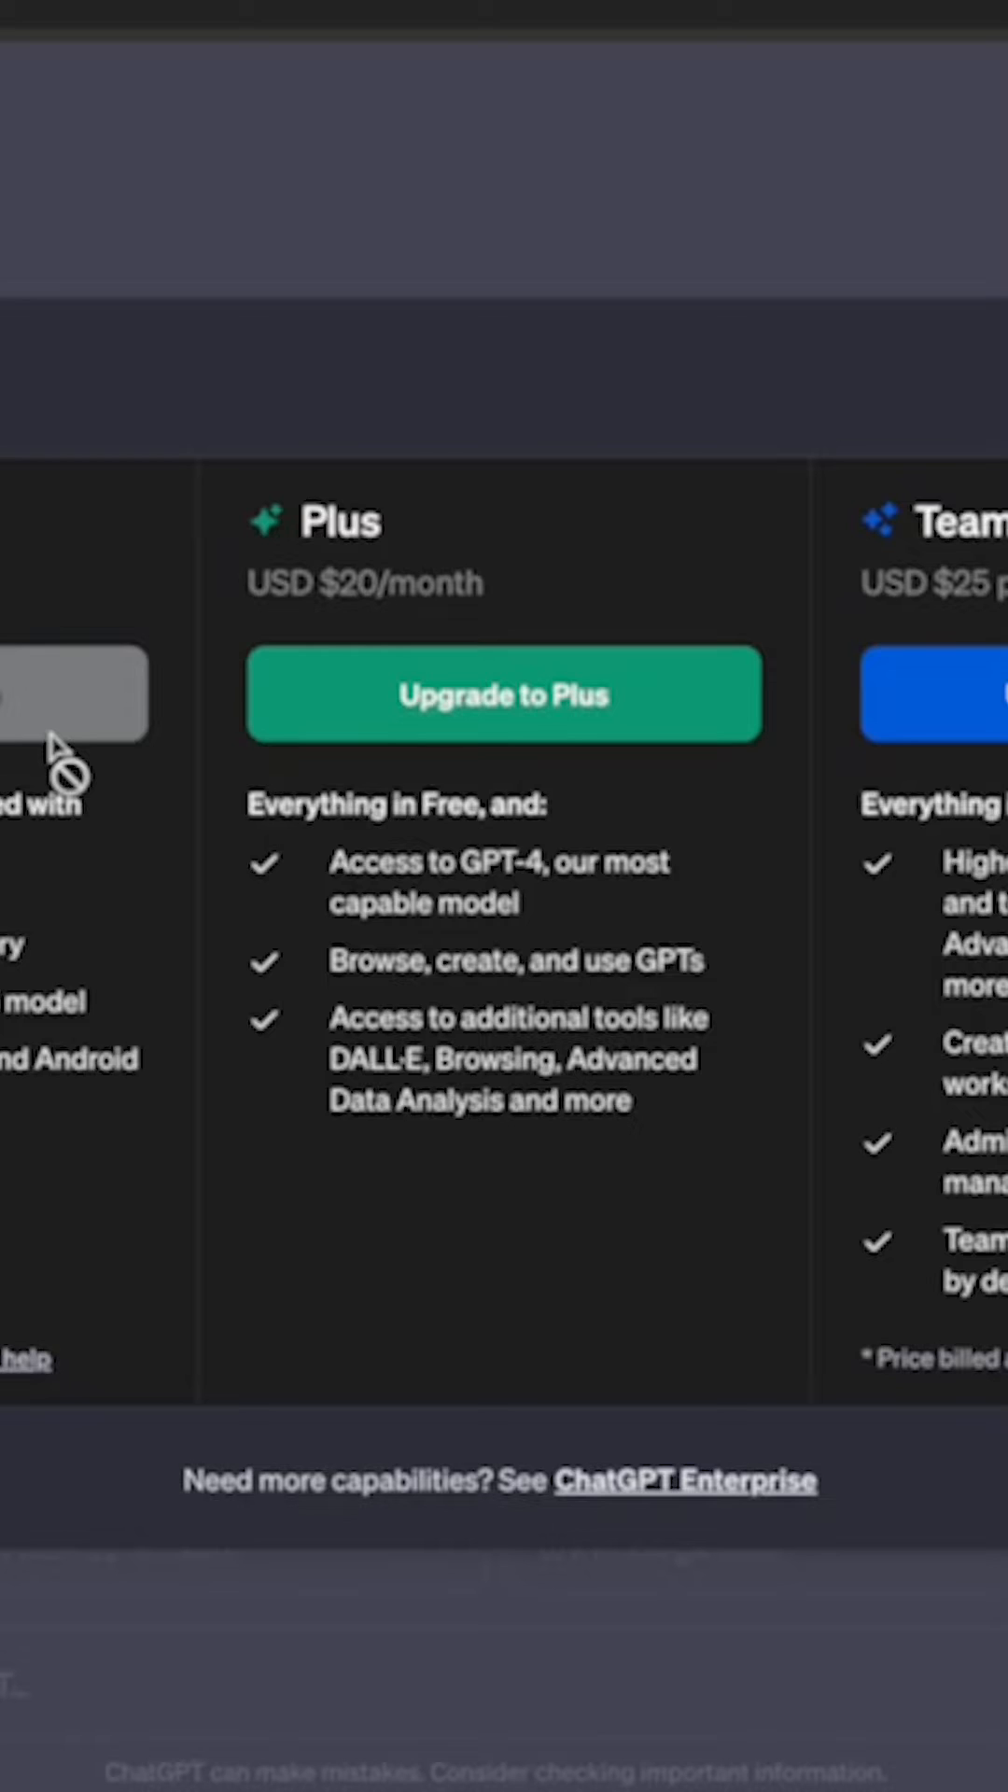
mouse_move(502, 695)
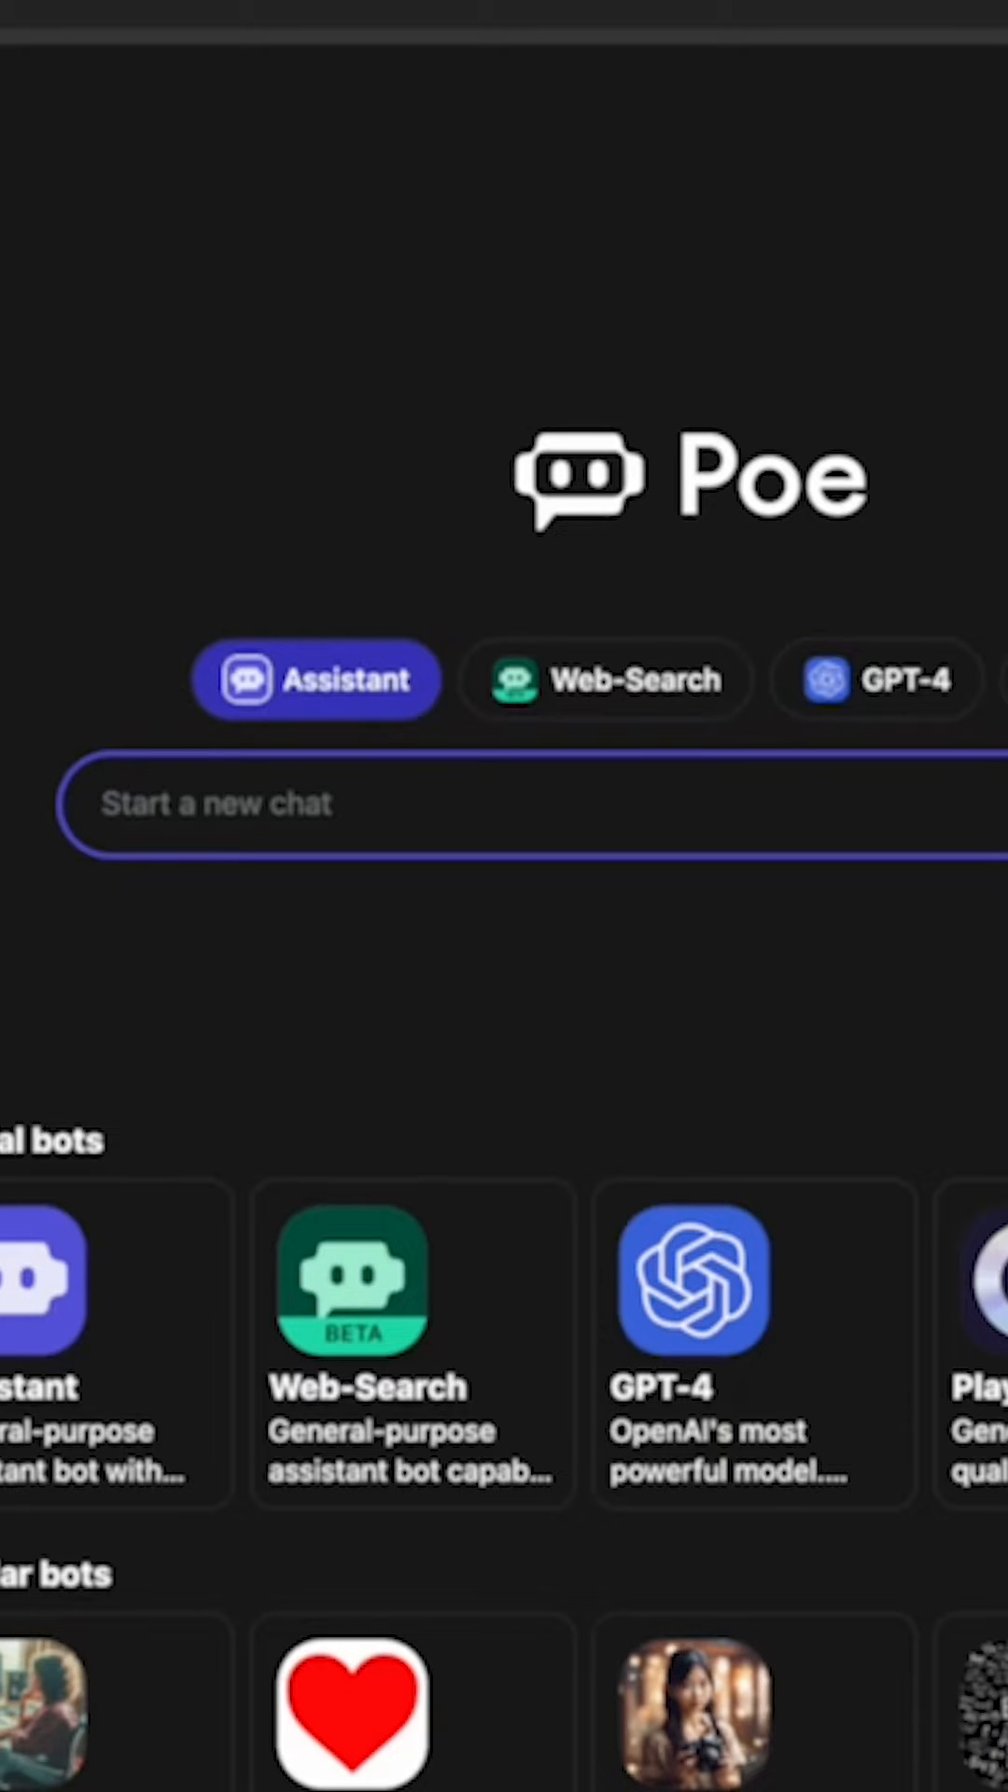
Step: Switch to the Poe tab showing the Assistant, Web-Search and GPT-4 bots
click(233, 804)
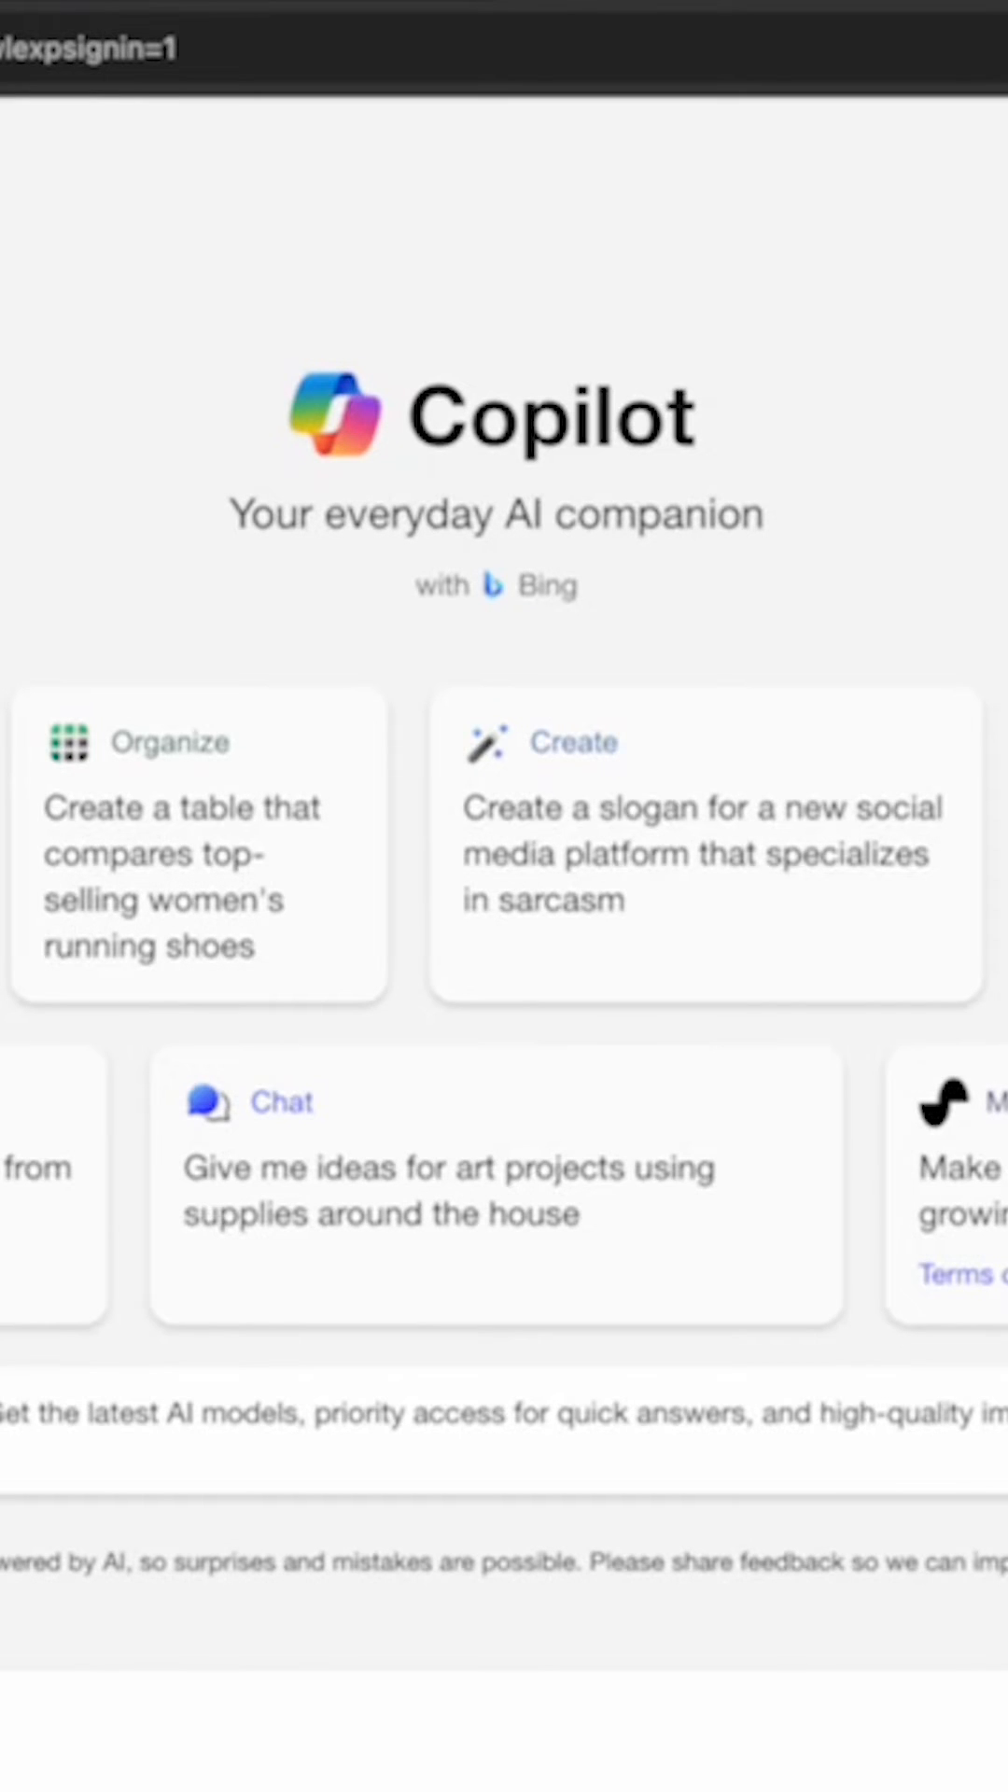
Step: Scroll down the Copilot start page past its prompt suggestion cards
scroll(down, 3)
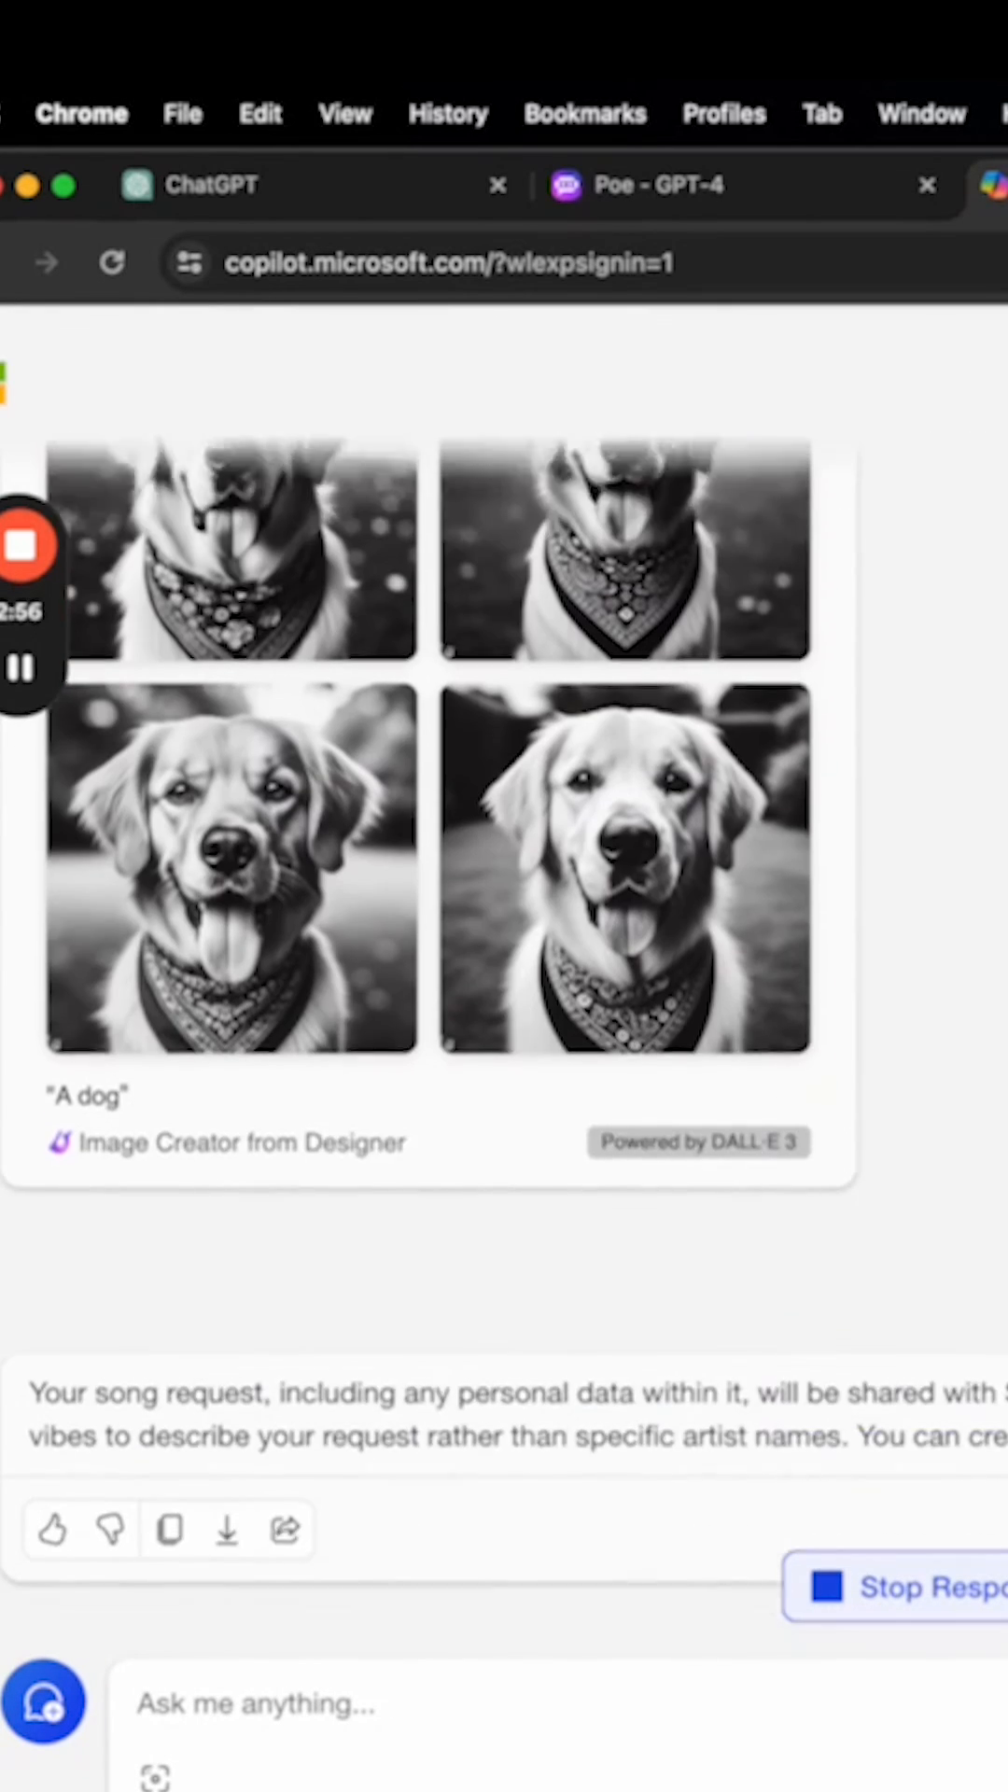
Step: Scroll below the four 'A dog' images to the Suno song request
scroll(down, 3)
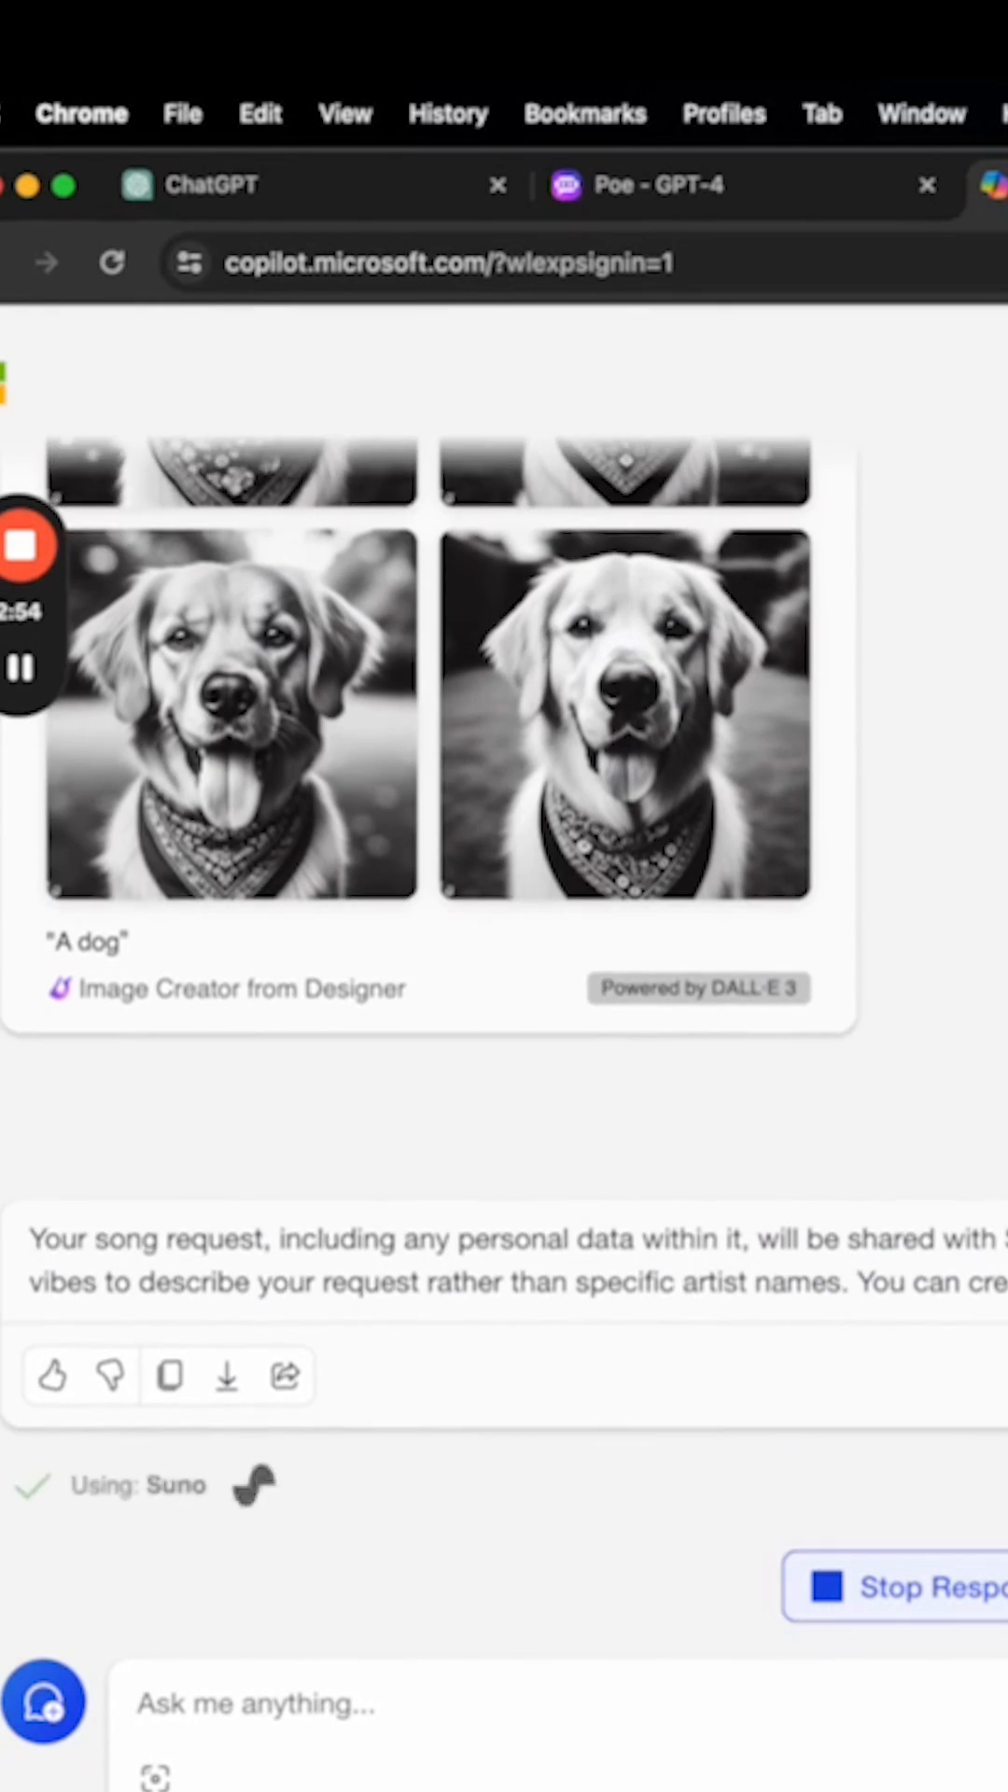